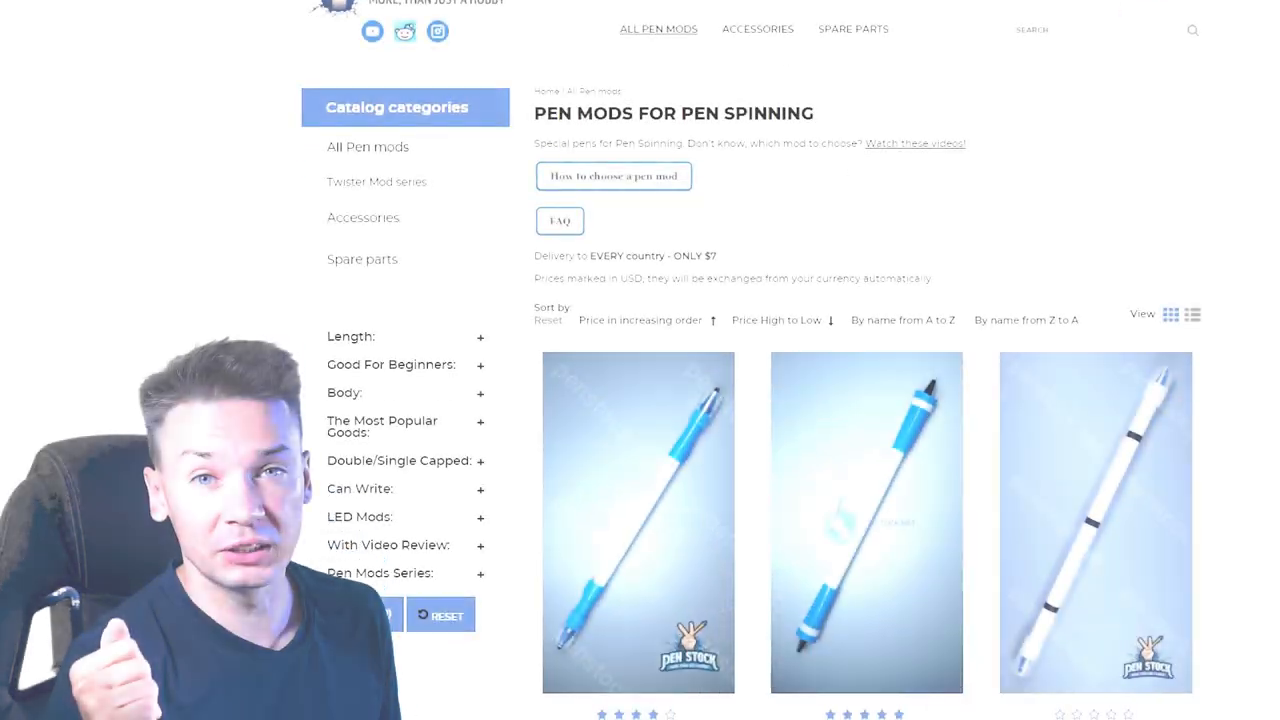
pyautogui.scroll(-3)
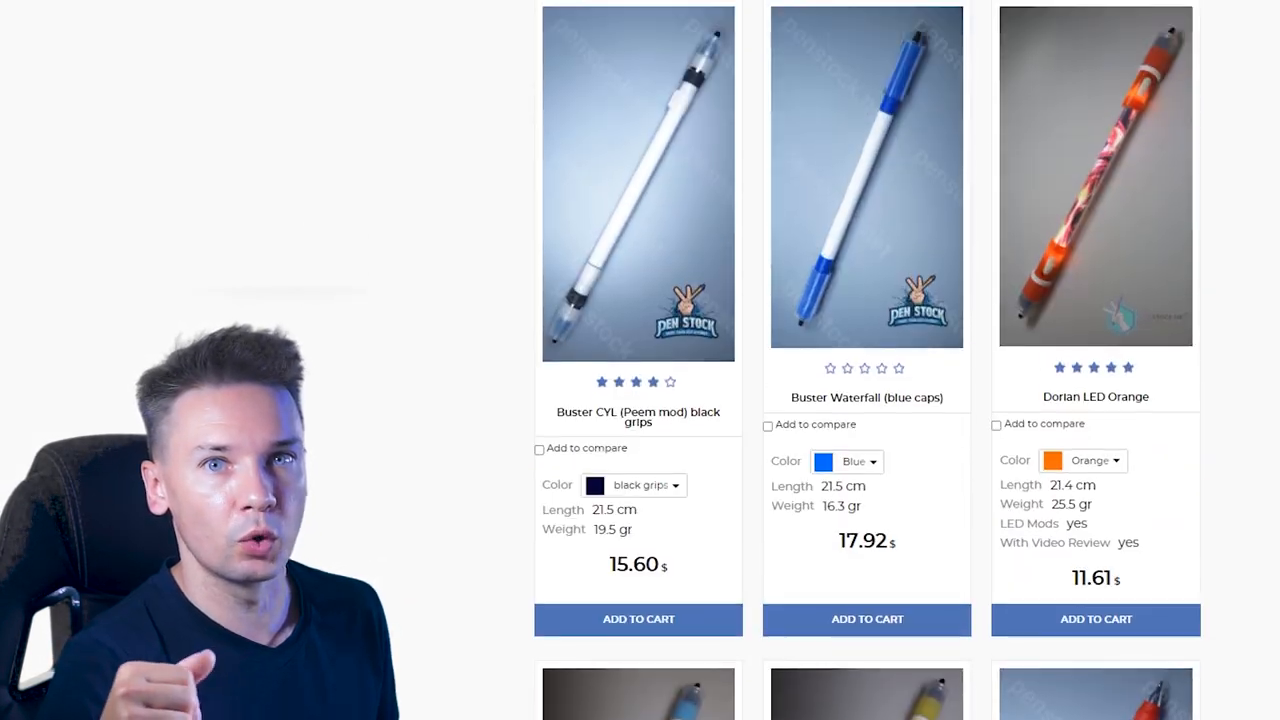